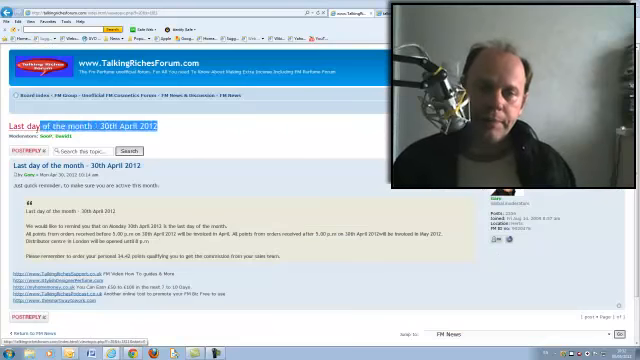
# Step: Scroll the active topics list to find 'Online Conferences For W/c 30 April'
pyautogui.scroll(-3)
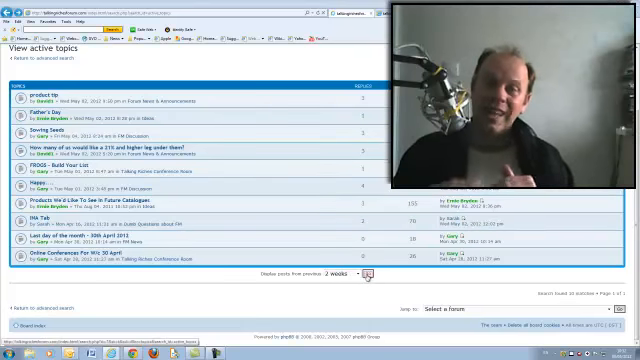
pyautogui.scroll(3)
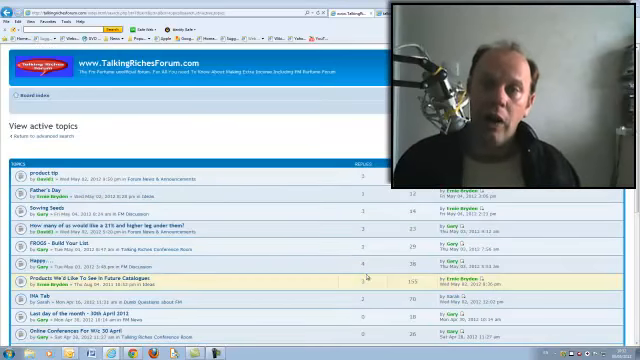
pyautogui.scroll(-3)
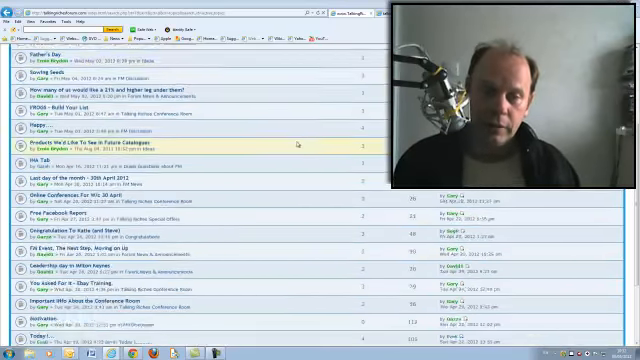
pyautogui.scroll(-3)
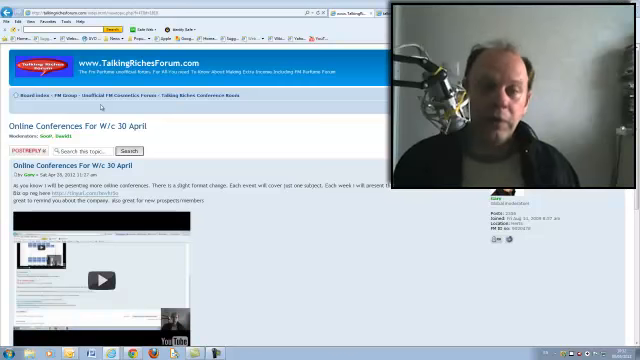
# Step: Scroll down the returned active topics list, with 'product tip' at the top
pyautogui.scroll(-3)
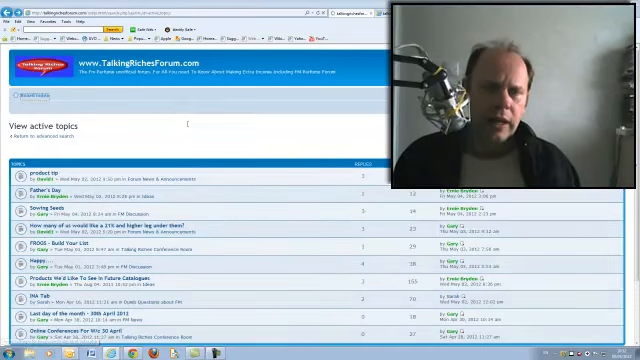
# Step: Scroll the Talking Riches Conference Room topics to reach 'Online Conferences For W/c 30 April'
pyautogui.scroll(-3)
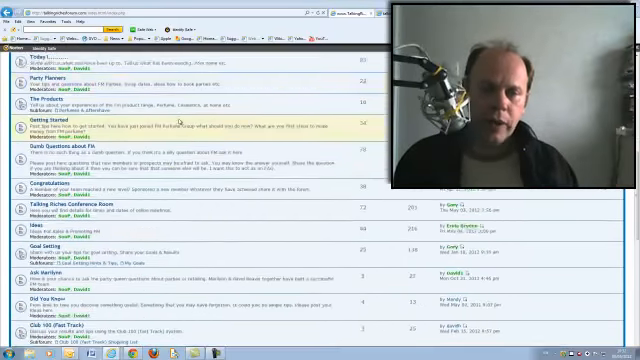
pyautogui.scroll(-3)
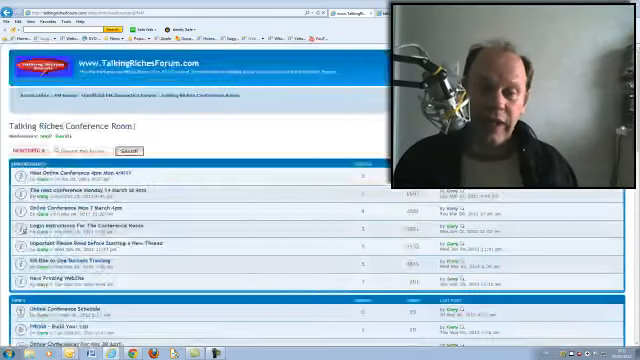
pyautogui.scroll(-3)
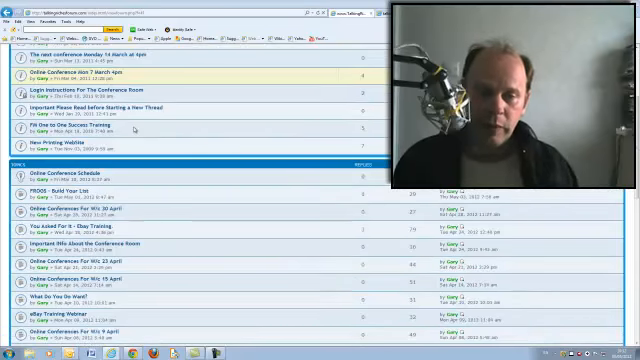
pyautogui.scroll(-3)
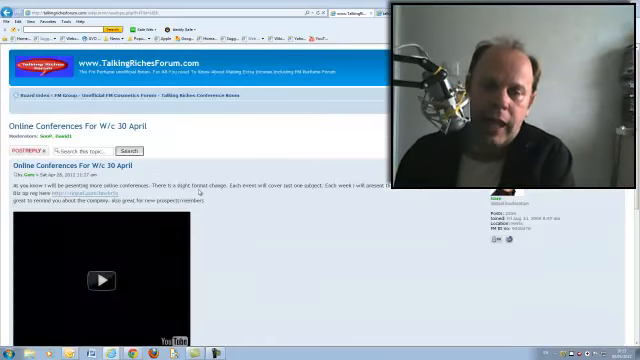
# Step: Scroll the conference post past the video to the 'This weeks topic' section
pyautogui.scroll(-3)
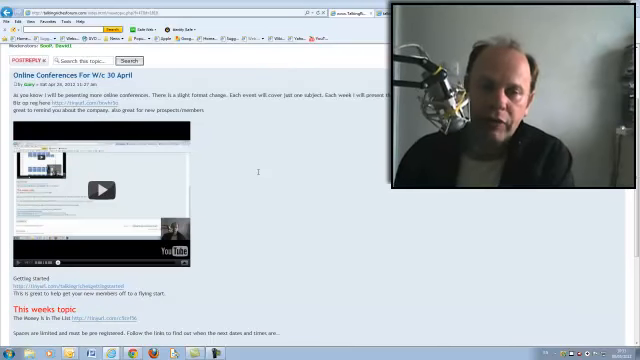
pyautogui.scroll(-3)
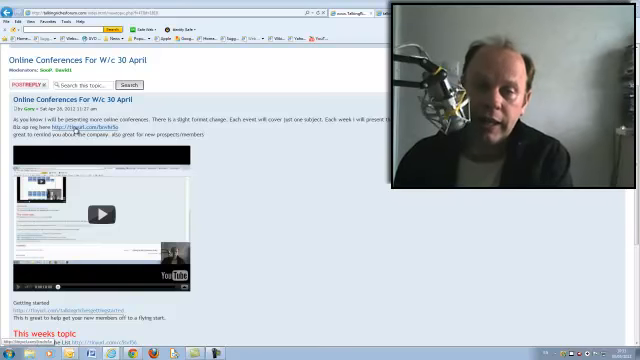
pyautogui.scroll(-3)
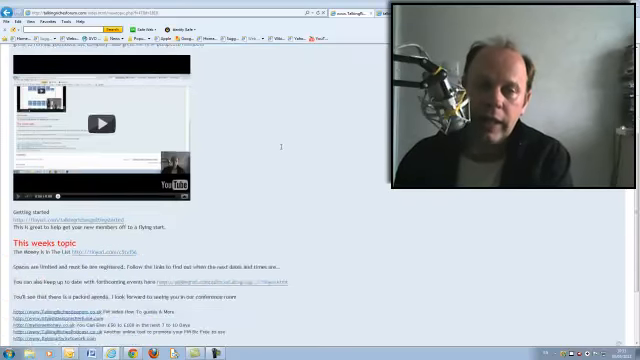
pyautogui.scroll(-3)
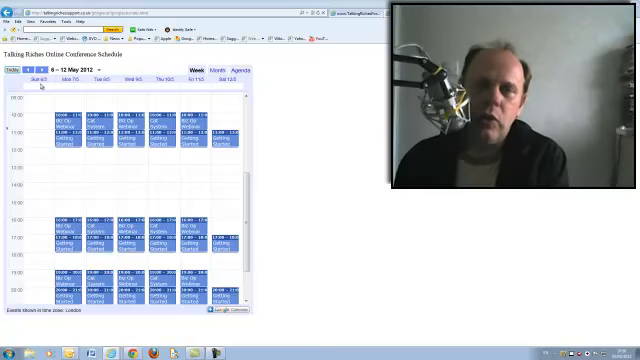
pyautogui.moveTo(98, 68)
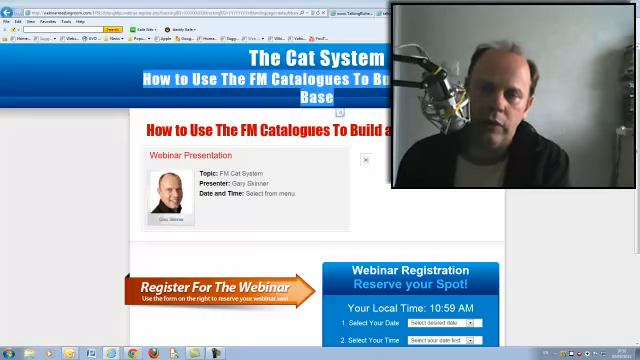
# Step: Scroll to the Webinar Registration form and open 'Select Your Date', showing May 8th and 10th
pyautogui.scroll(-3)
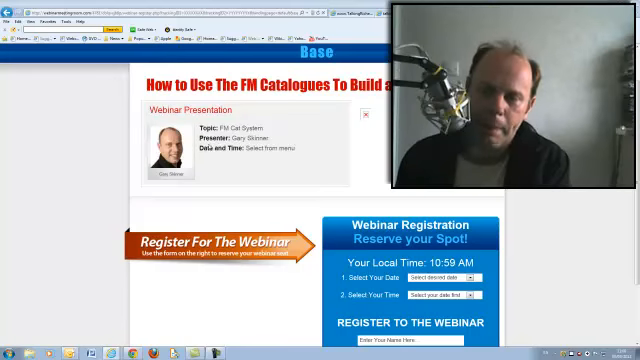
pyautogui.scroll(-3)
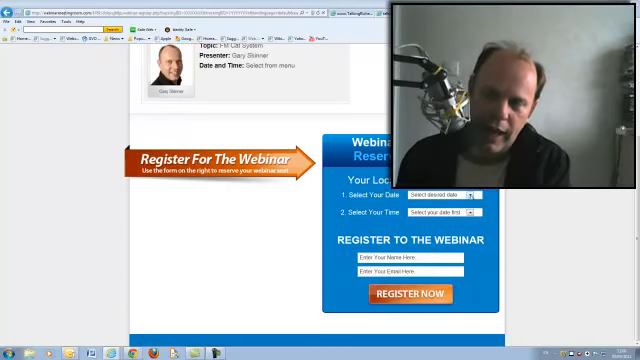
pyautogui.click(440, 194)
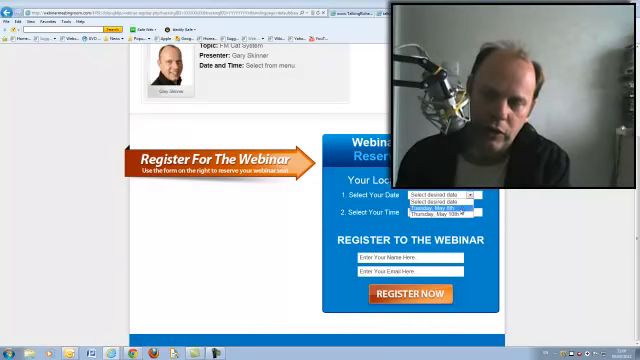
pyautogui.click(448, 193)
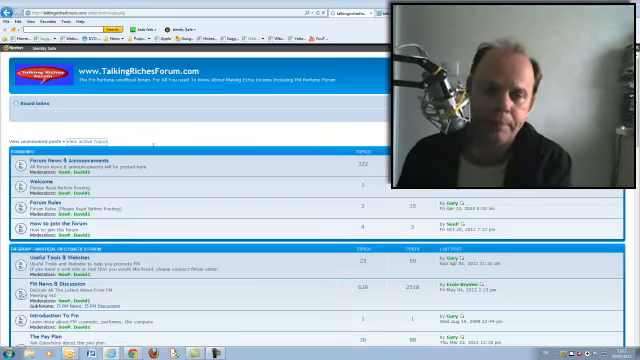
# Step: List active topics and open 'product tip', showing David's post and a reply
pyautogui.click(80, 139)
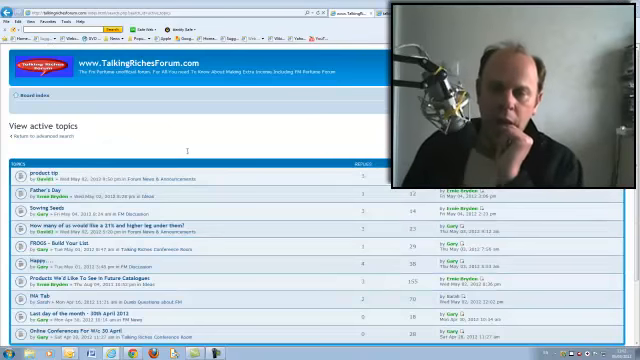
pyautogui.scroll(-3)
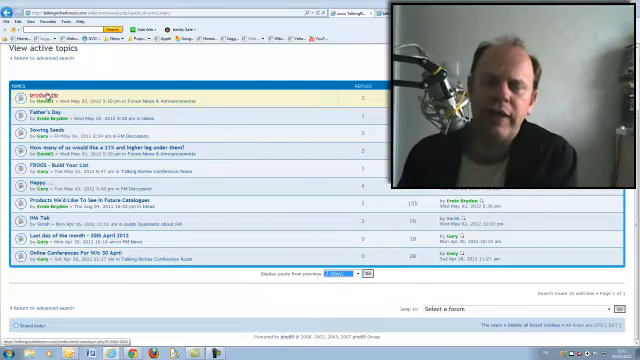
pyautogui.click(48, 97)
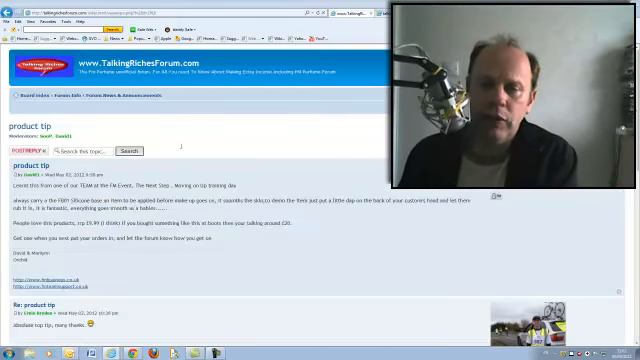